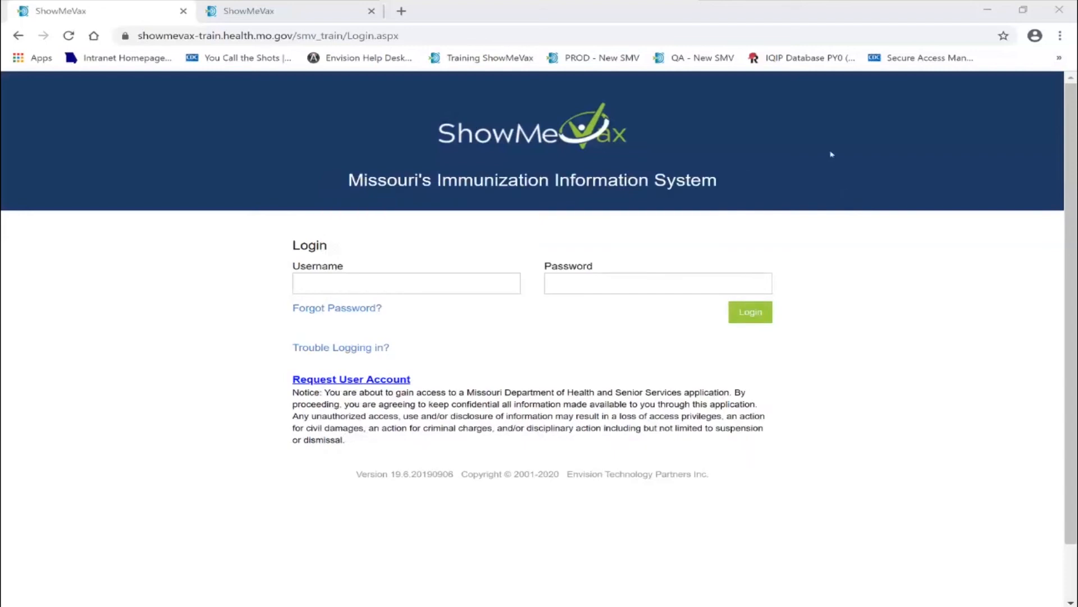
{"action": "mouse_move", "coordinate": [835, 142]}
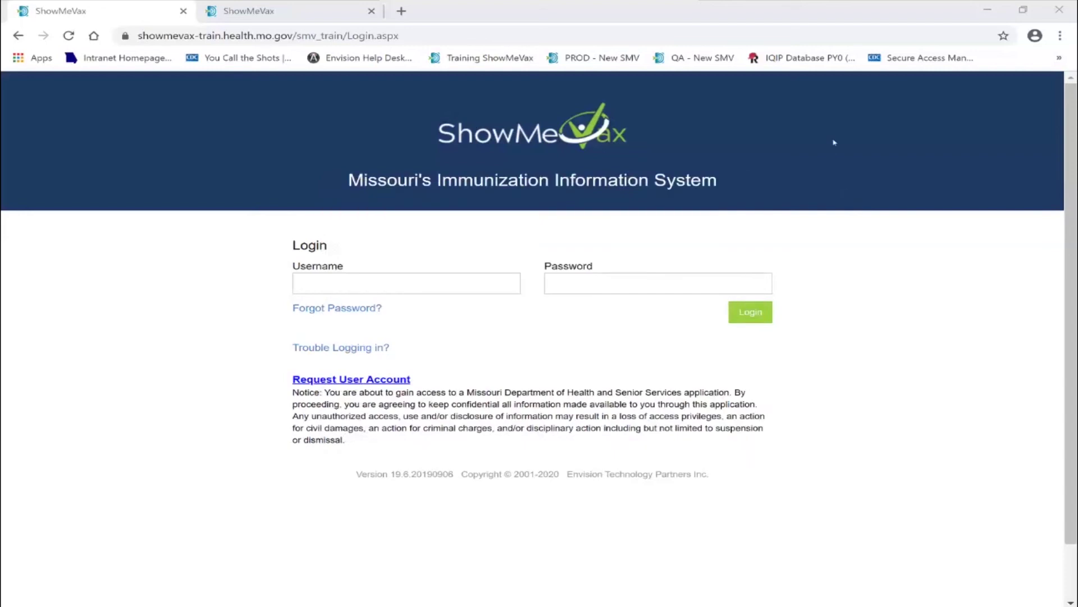
{"action": "mouse_move", "coordinate": [689, 66]}
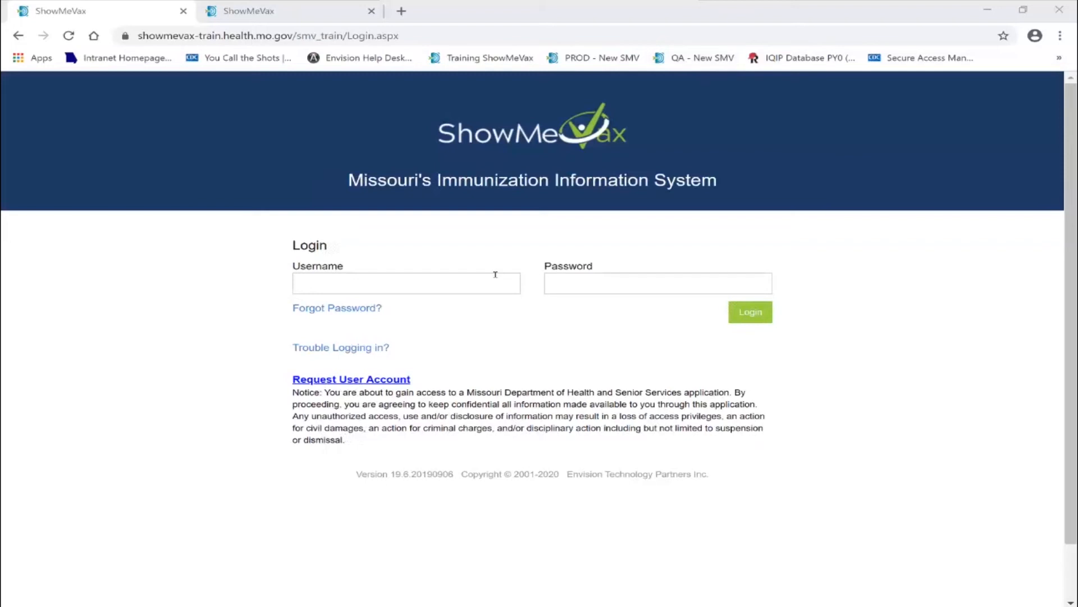
{"action": "mouse_move", "coordinate": [495, 279]}
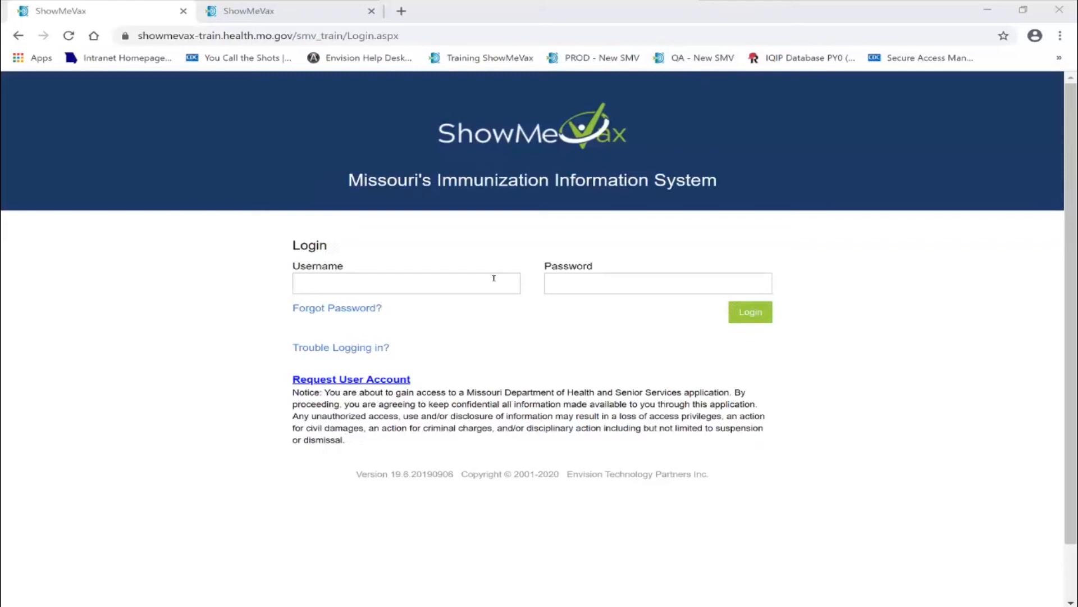
Step: Enter username 'MOUS' and the password on the ShowMeVax login page without submitting
{"action": "left_click", "coordinate": [404, 283]}
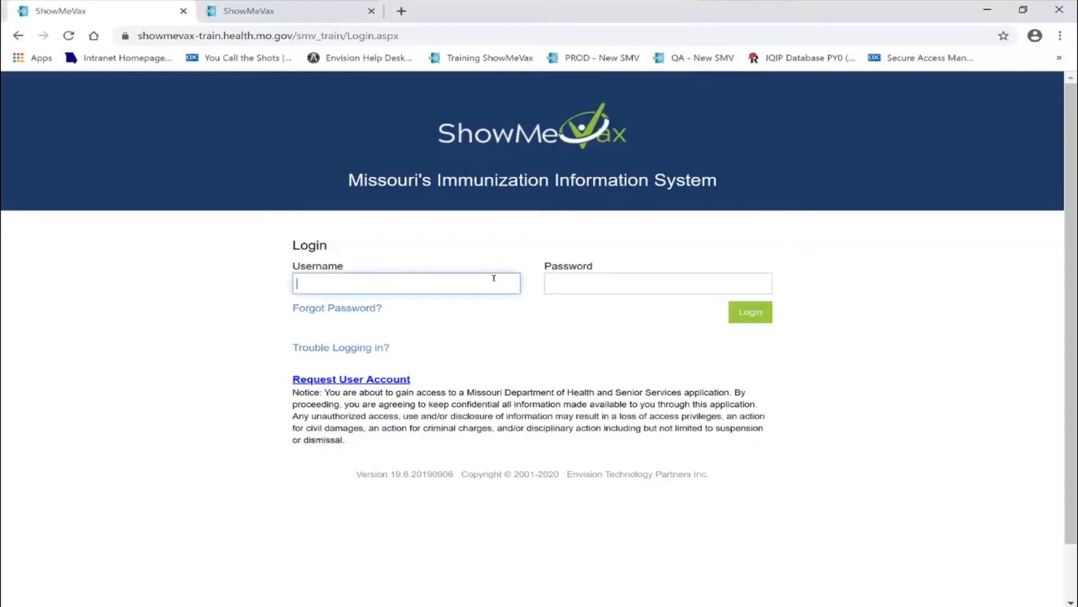
{"action": "type", "text": "MOUSEM"}
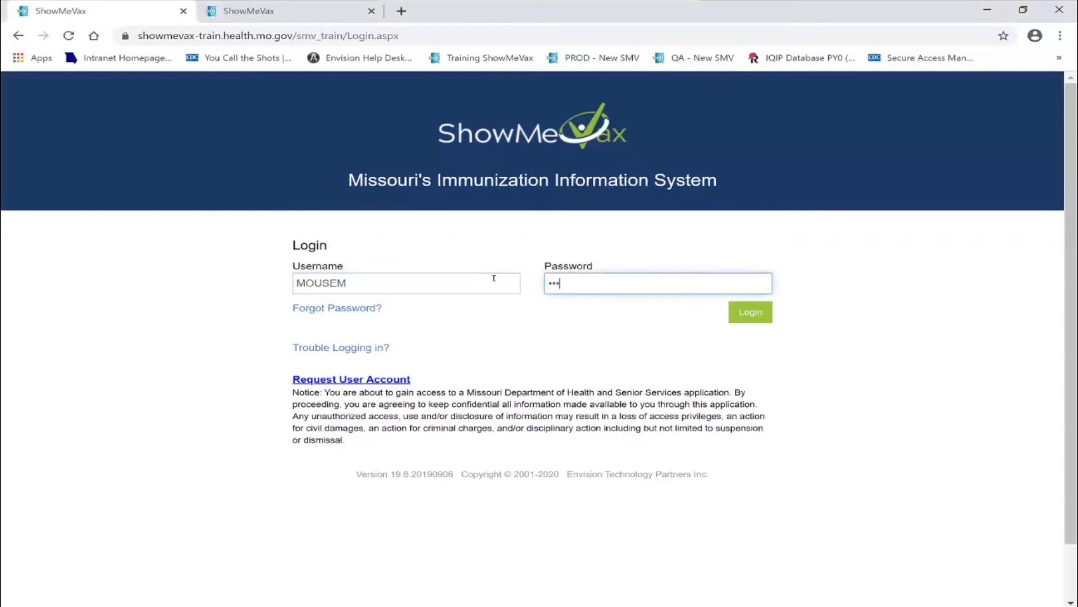
{"action": "type", "text": "password"}
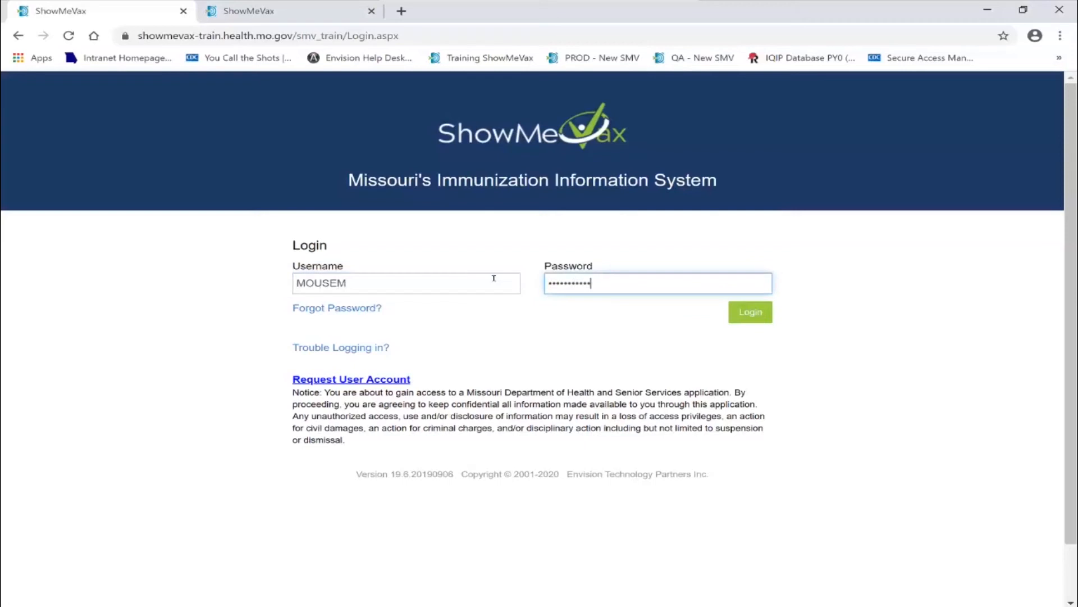
Step: Log in and expand Clinic Tools > Clinic Information in the left navigation
{"action": "left_click", "coordinate": [750, 313]}
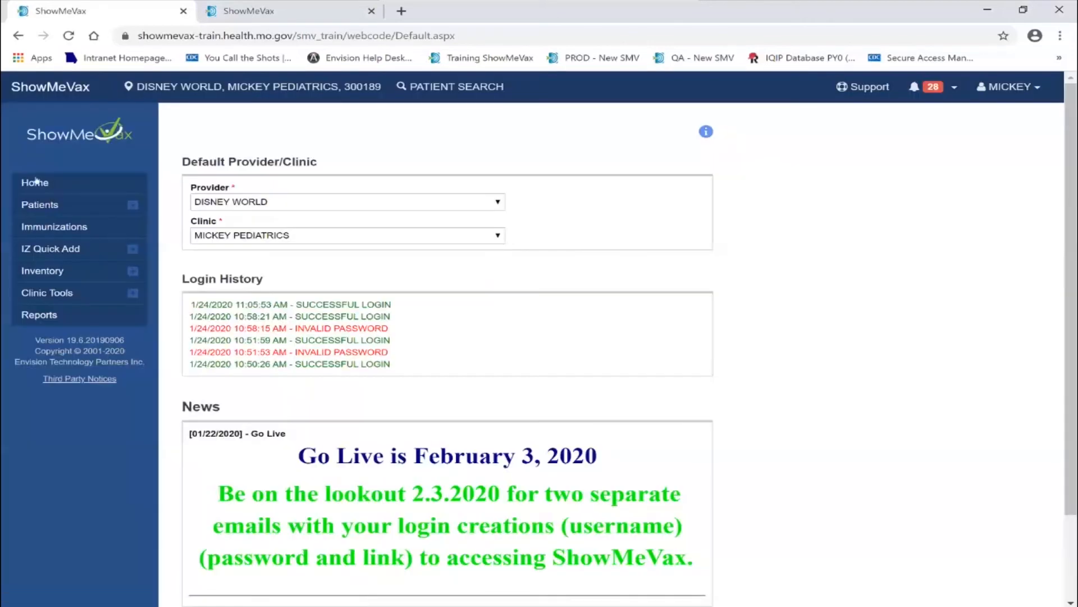
{"action": "mouse_move", "coordinate": [40, 312]}
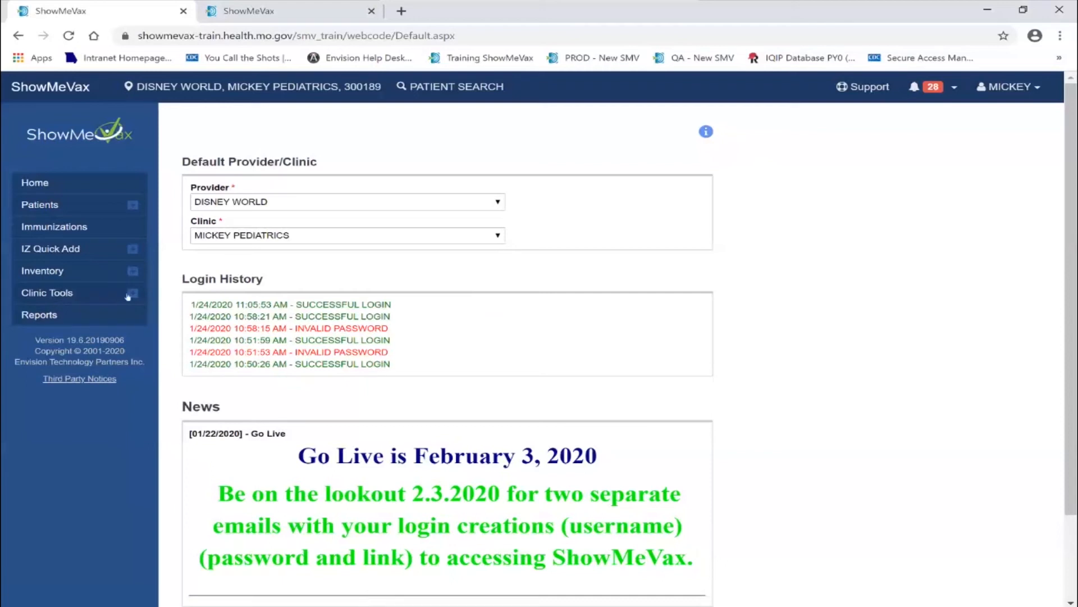
{"action": "left_click", "coordinate": [48, 292]}
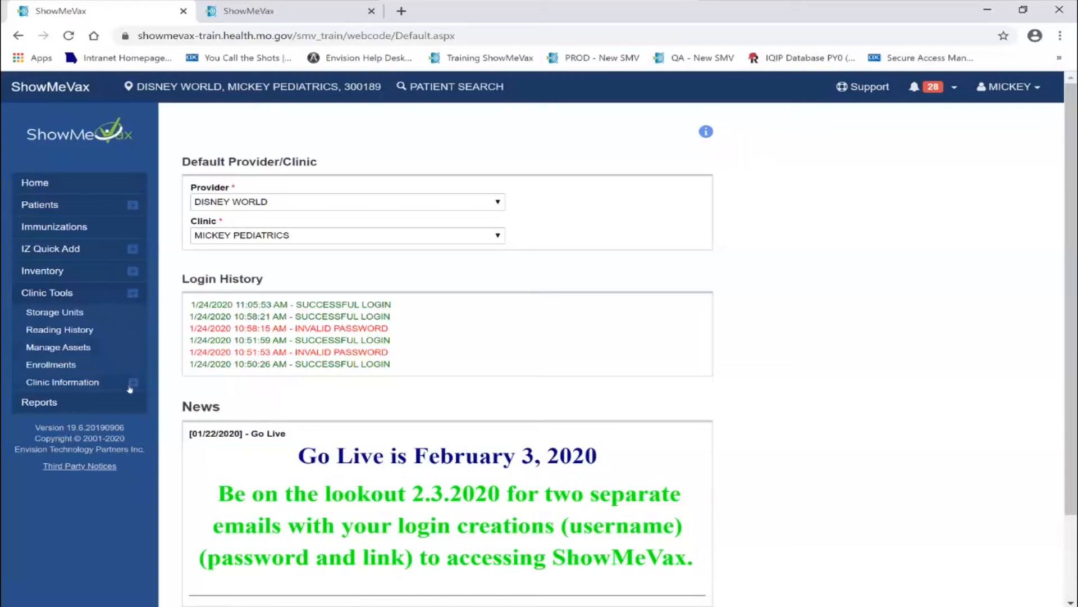
{"action": "left_click", "coordinate": [62, 382]}
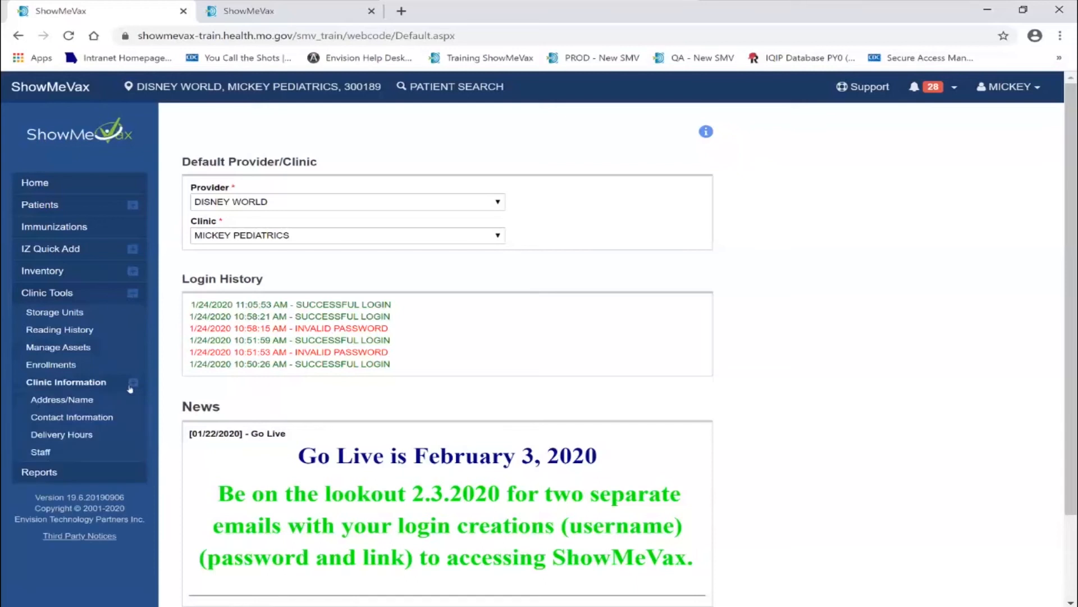
{"action": "mouse_move", "coordinate": [126, 398]}
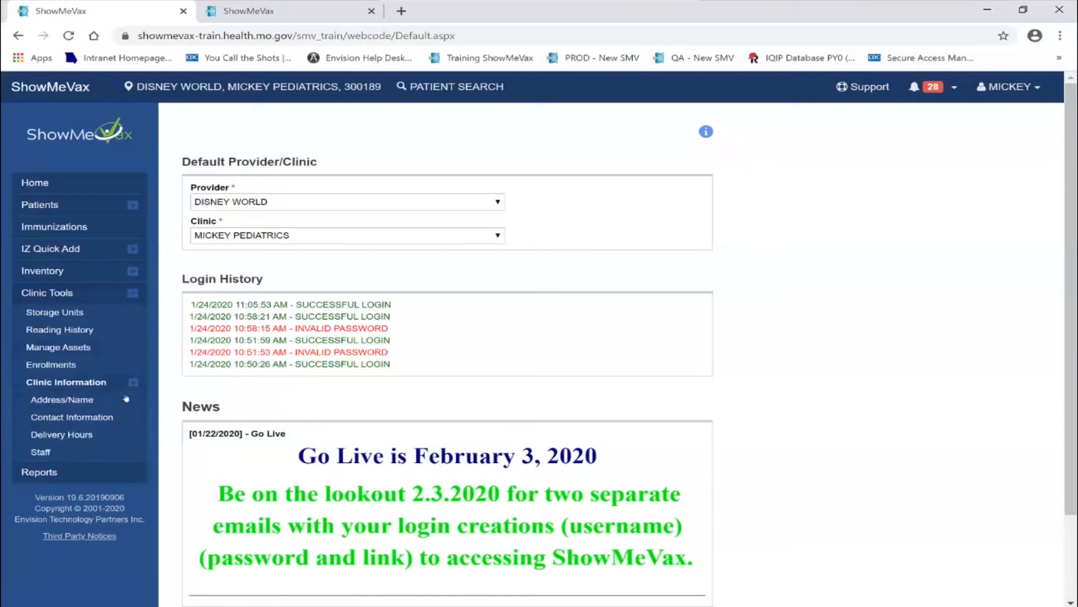
{"action": "mouse_move", "coordinate": [63, 400]}
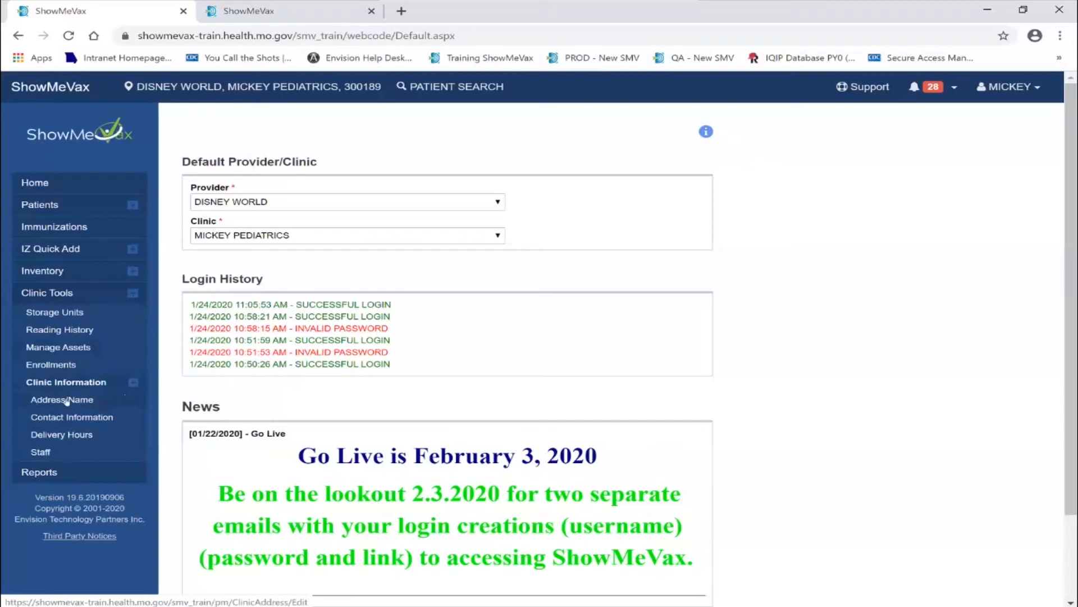
Step: Create an Address/Name change request entering 'MICK' and submit it with Create
{"action": "left_click", "coordinate": [62, 400]}
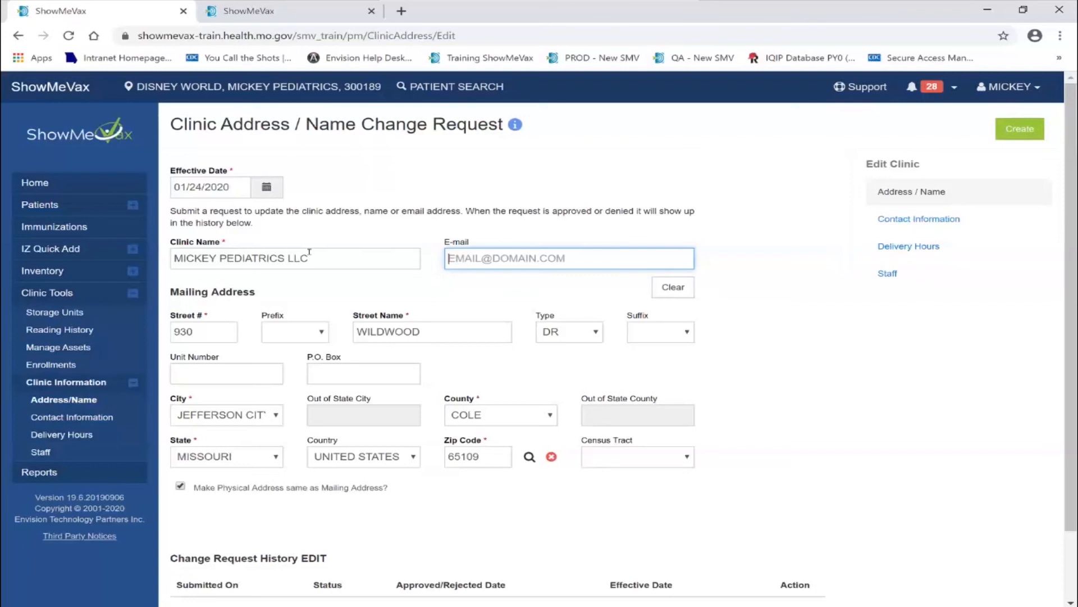
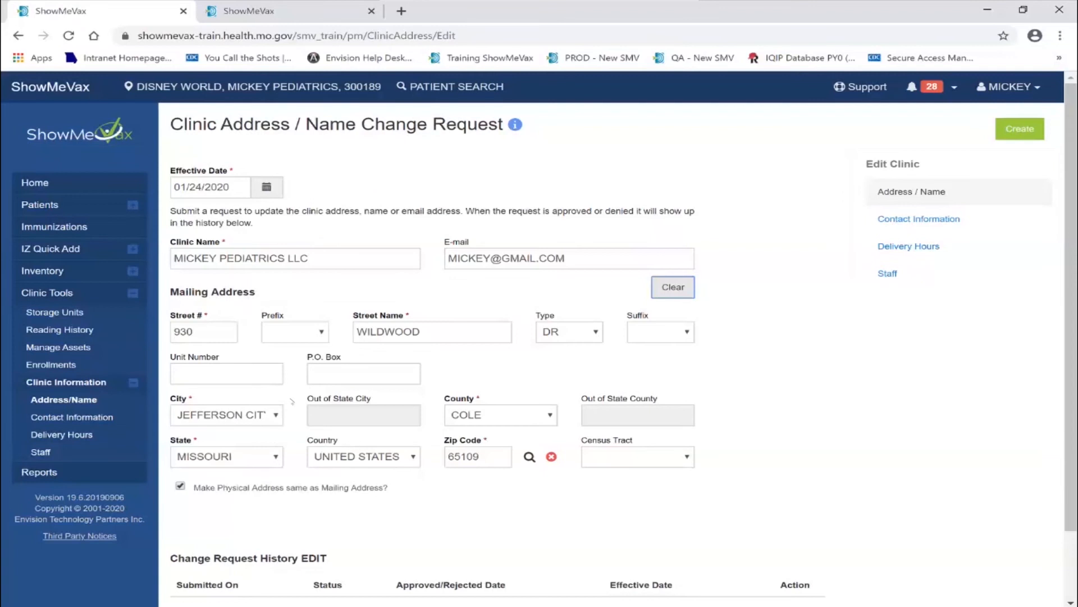
{"action": "scroll", "scroll_direction": "down", "scroll_amount": 3}
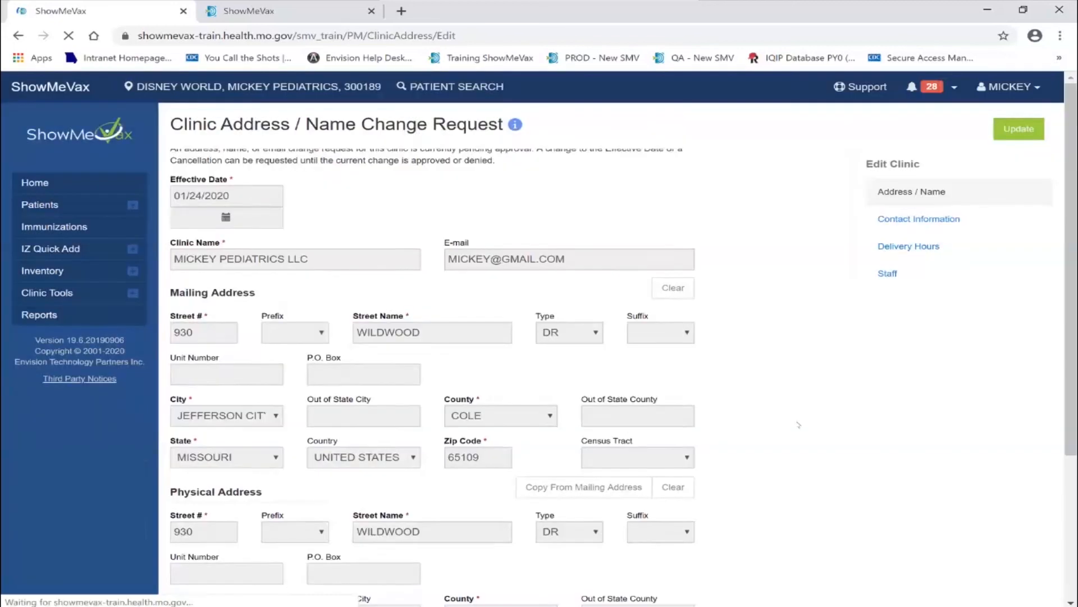
{"action": "left_click", "coordinate": [1018, 129]}
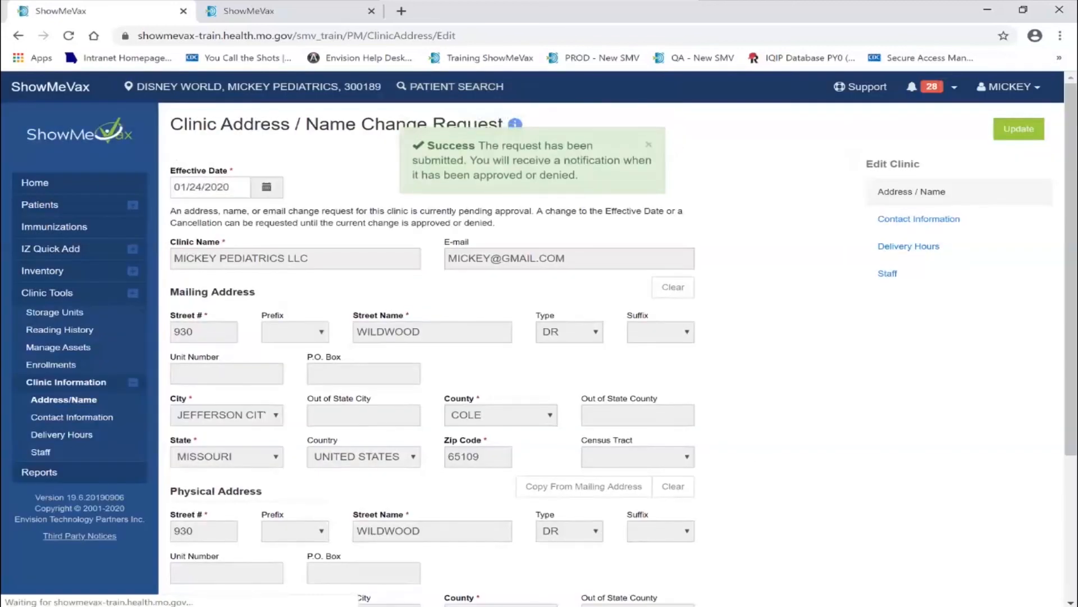
{"action": "mouse_move", "coordinate": [92, 422]}
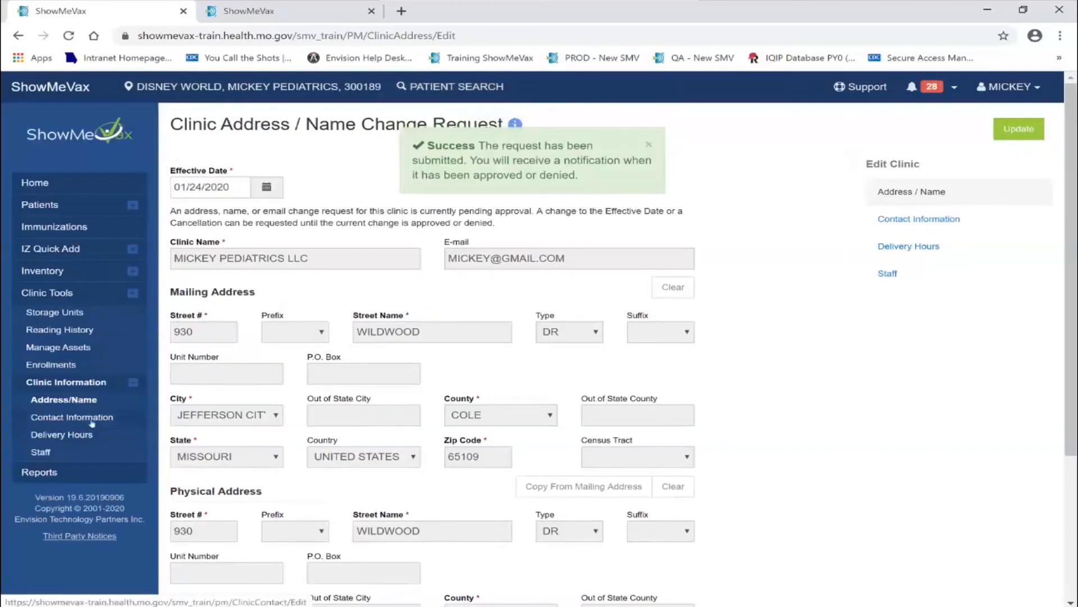
Step: View the Contact Information page with the clinic's primary, secondary phone and fax numbers
{"action": "left_click", "coordinate": [72, 417]}
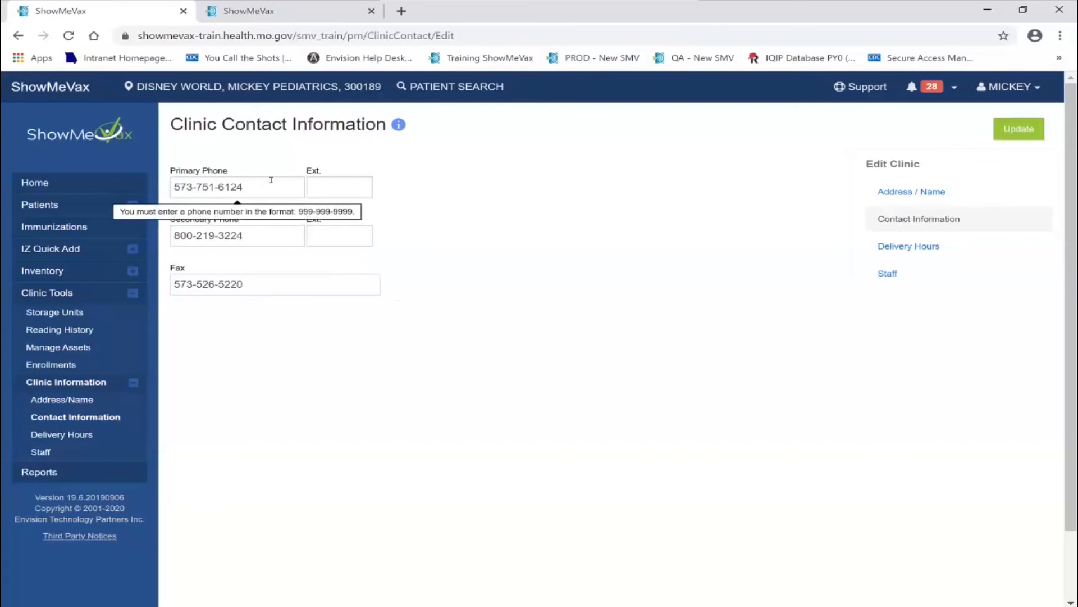
{"action": "mouse_move", "coordinate": [265, 223]}
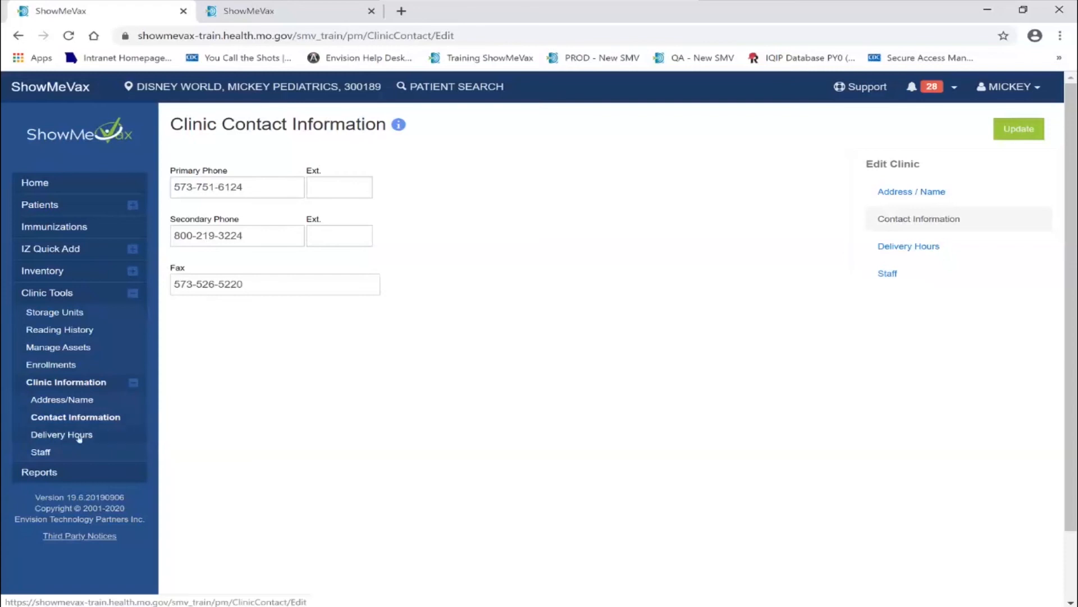
Step: Bring up the Delivery Hours page showing the weekday delivery time windows
{"action": "left_click", "coordinate": [62, 434]}
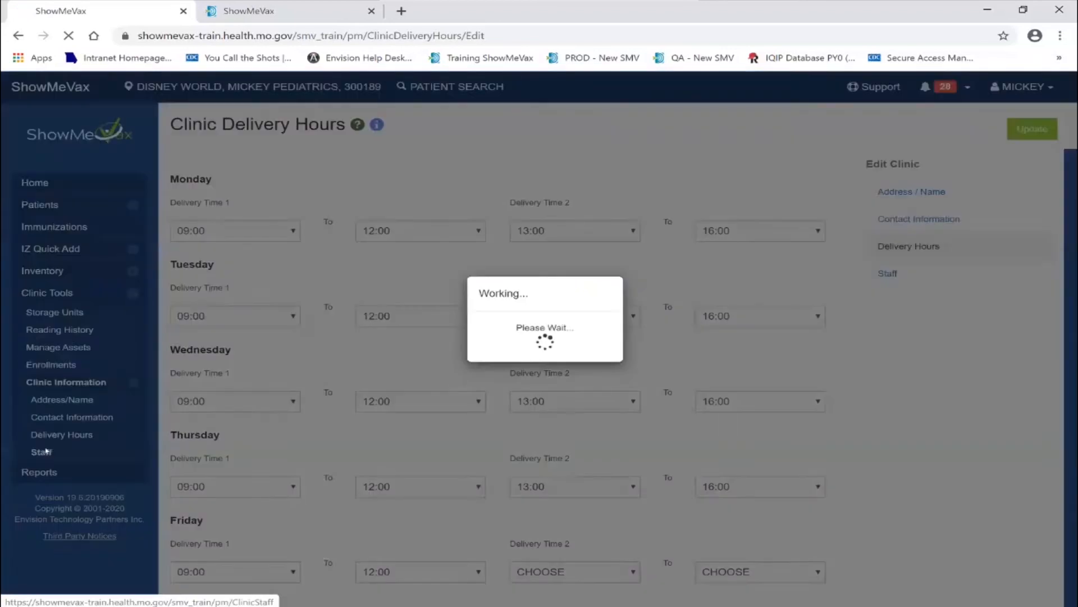
{"action": "left_click", "coordinate": [34, 452]}
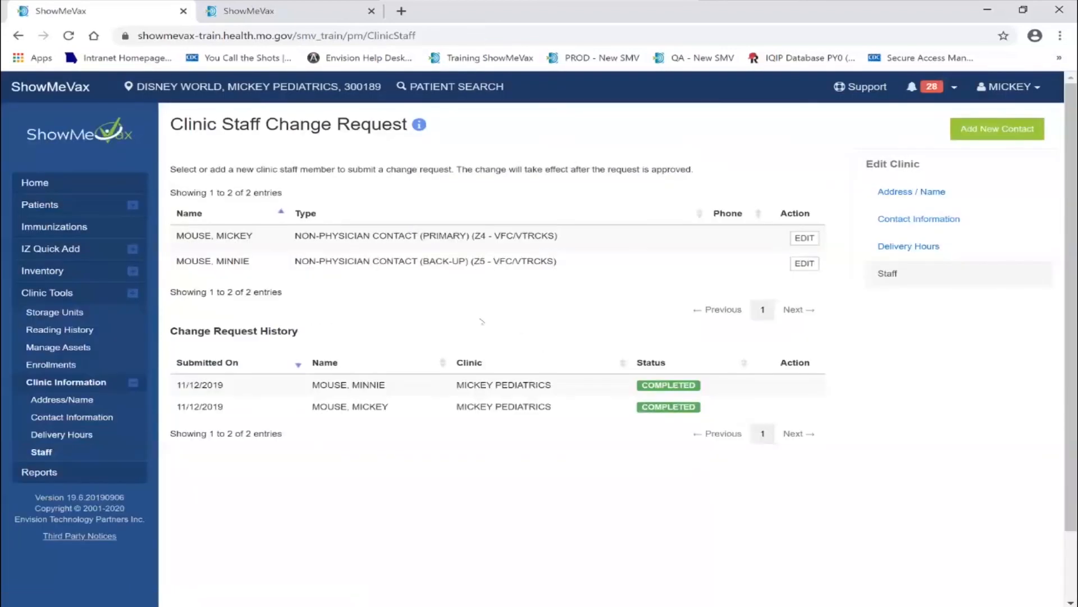
{"action": "mouse_move", "coordinate": [558, 301]}
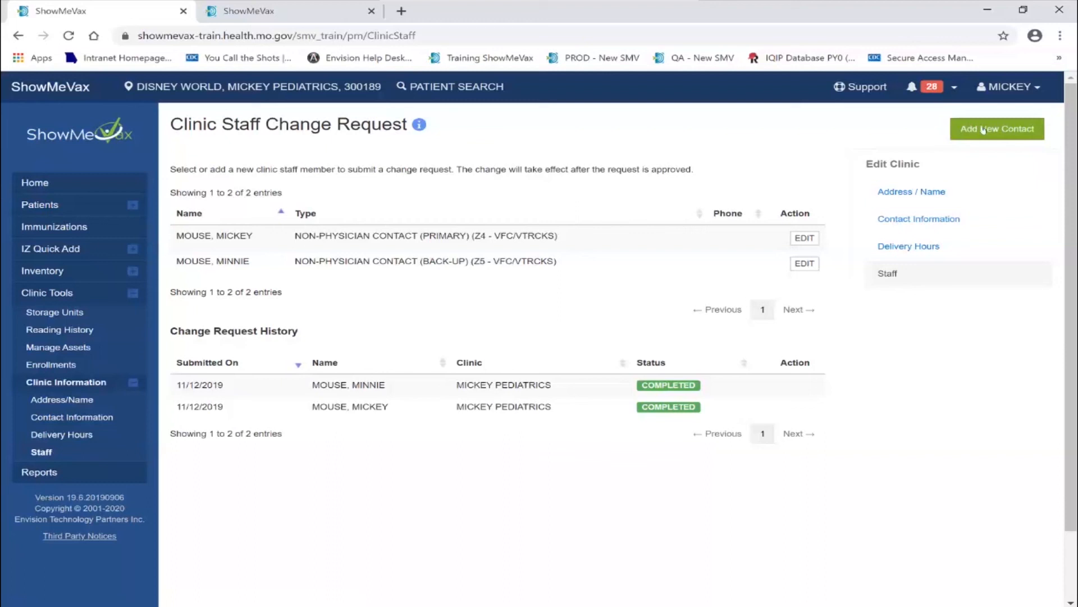
{"action": "left_click", "coordinate": [998, 128]}
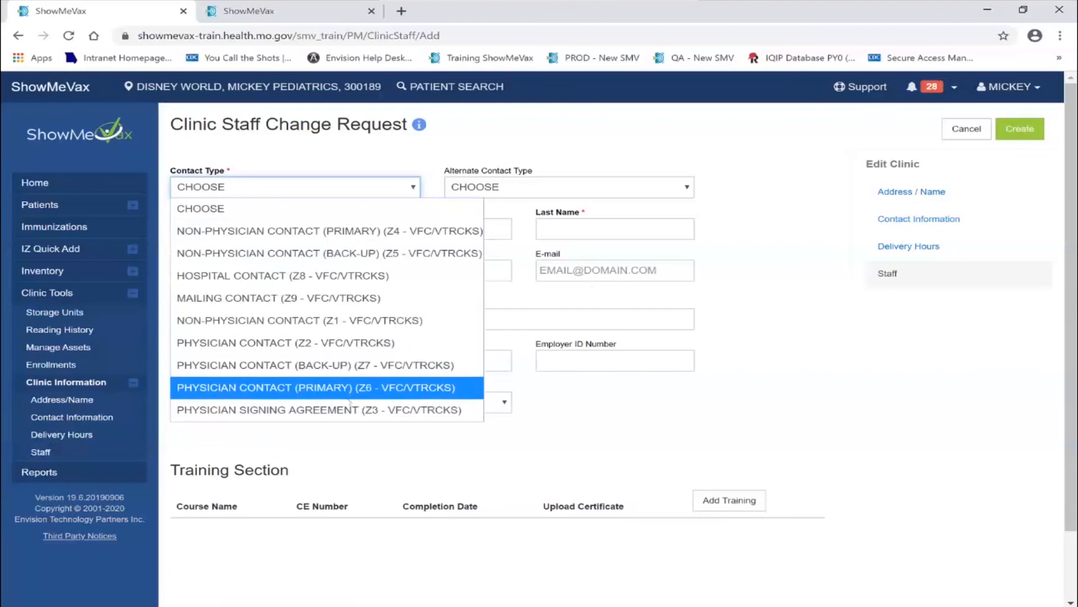
{"action": "mouse_move", "coordinate": [319, 409]}
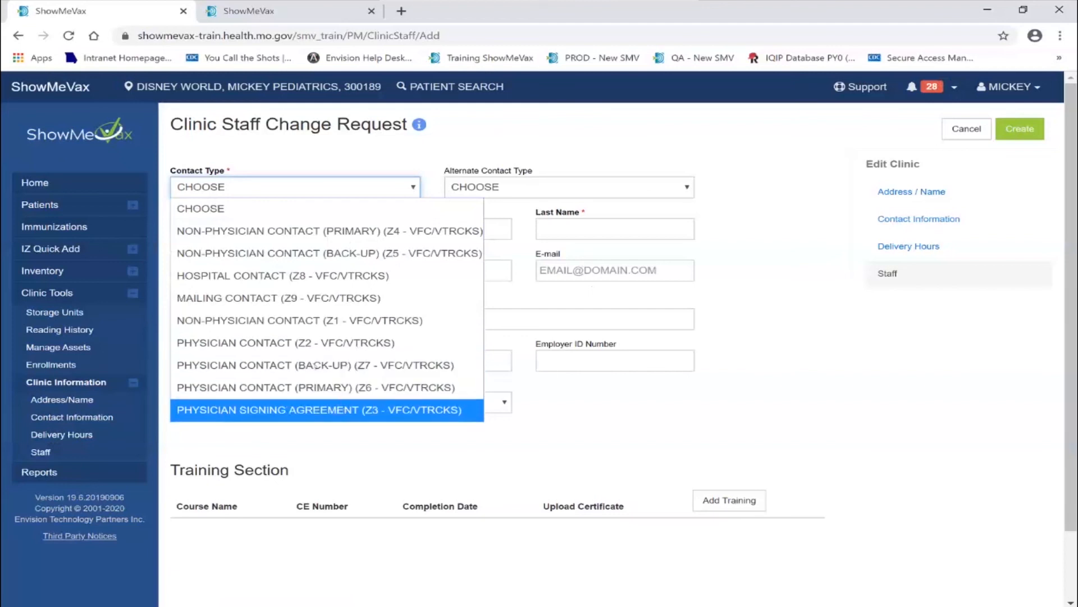
{"action": "mouse_move", "coordinate": [322, 237]}
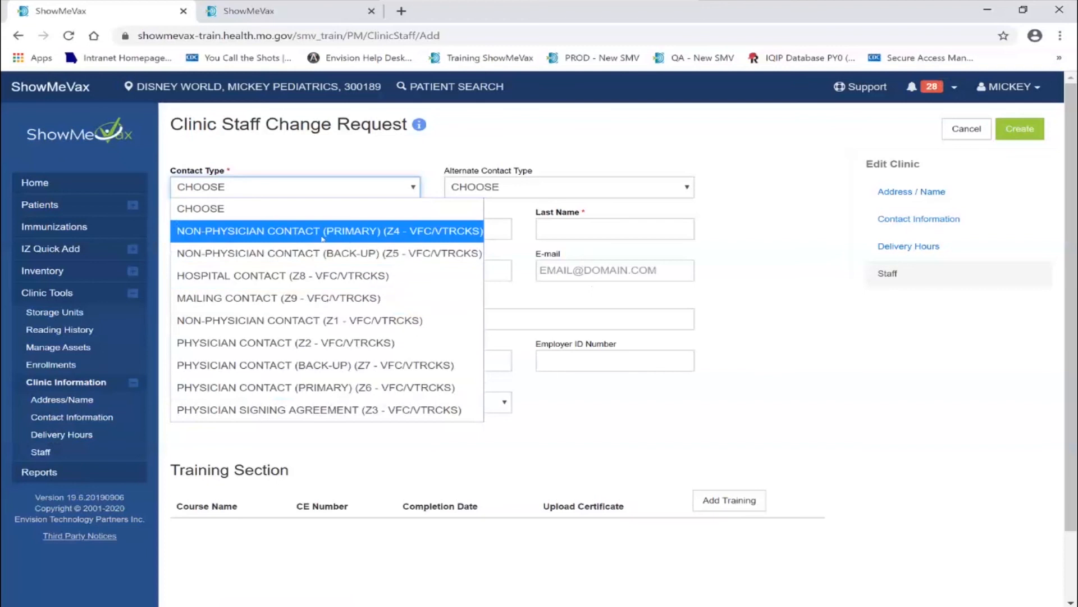
{"action": "mouse_move", "coordinate": [328, 254]}
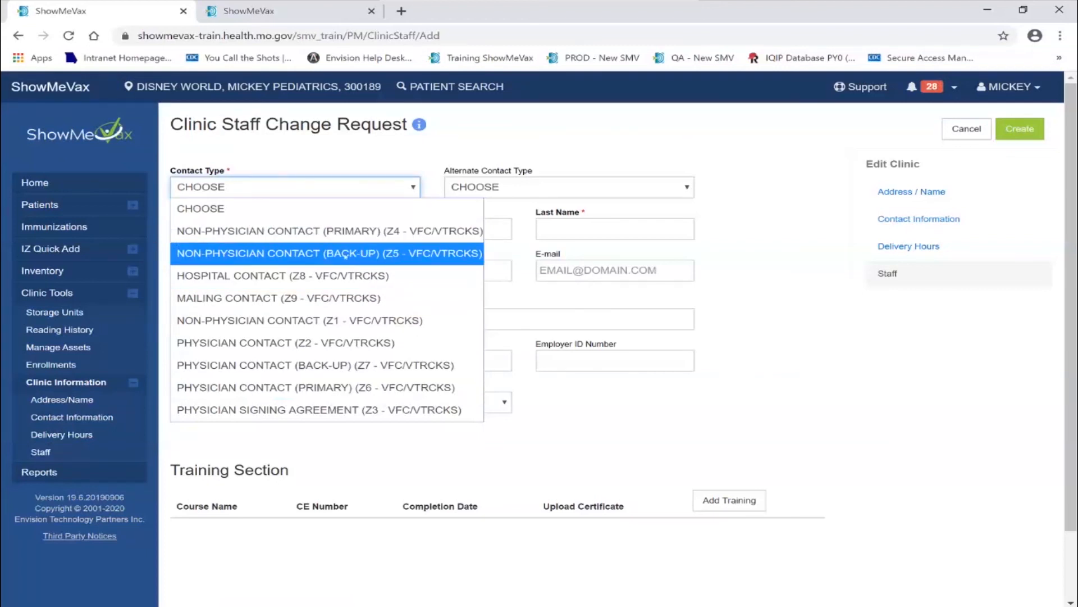
{"action": "mouse_move", "coordinate": [293, 276]}
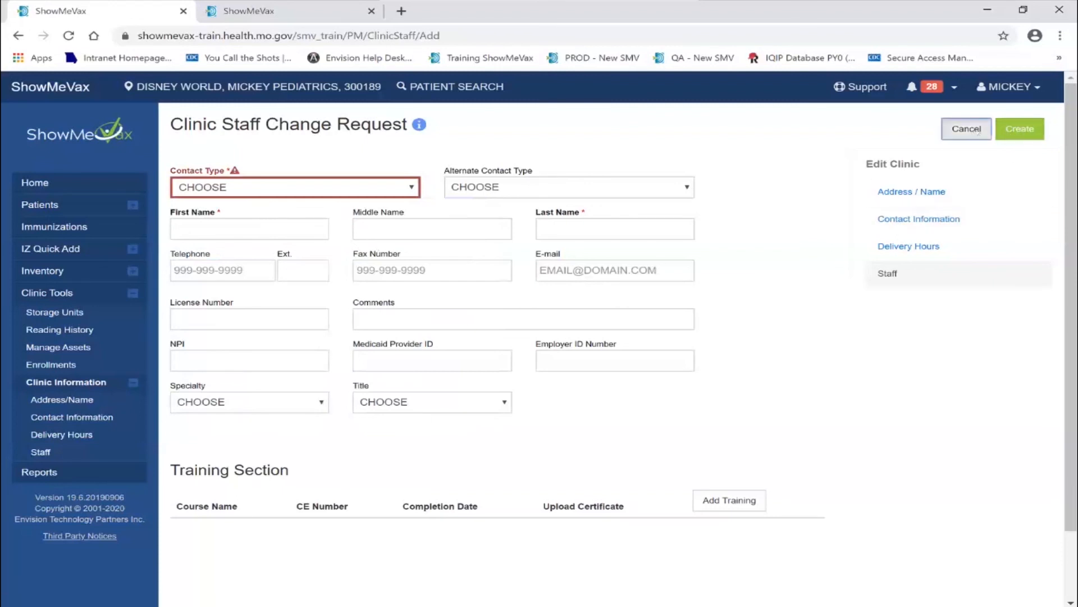
Step: Cancel the blank contact request and edit the primary contact, scrolling to its Training Section
{"action": "left_click", "coordinate": [966, 128]}
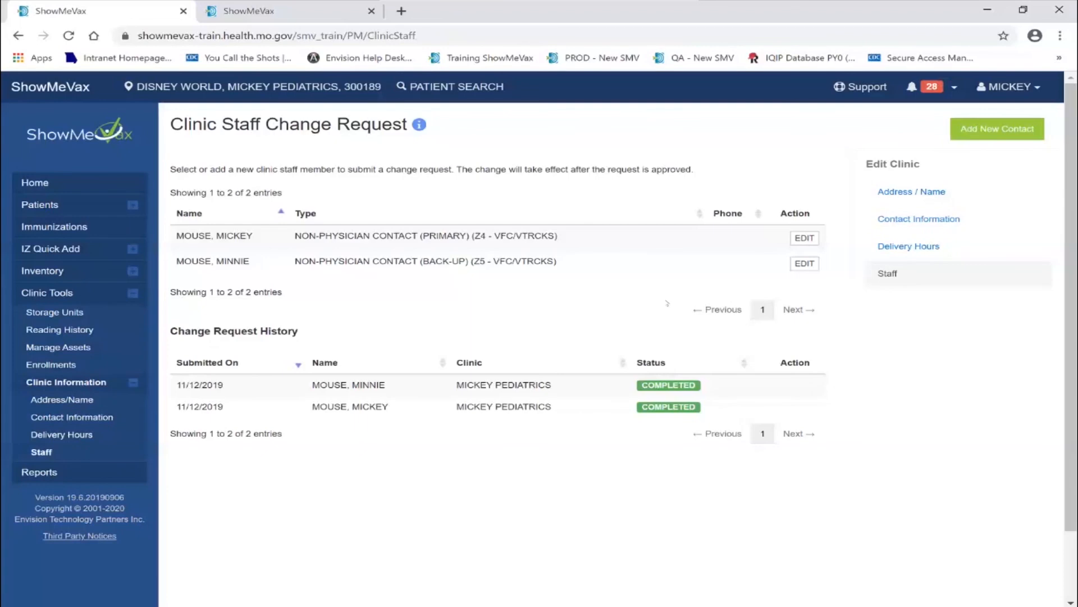
{"action": "mouse_move", "coordinate": [631, 292]}
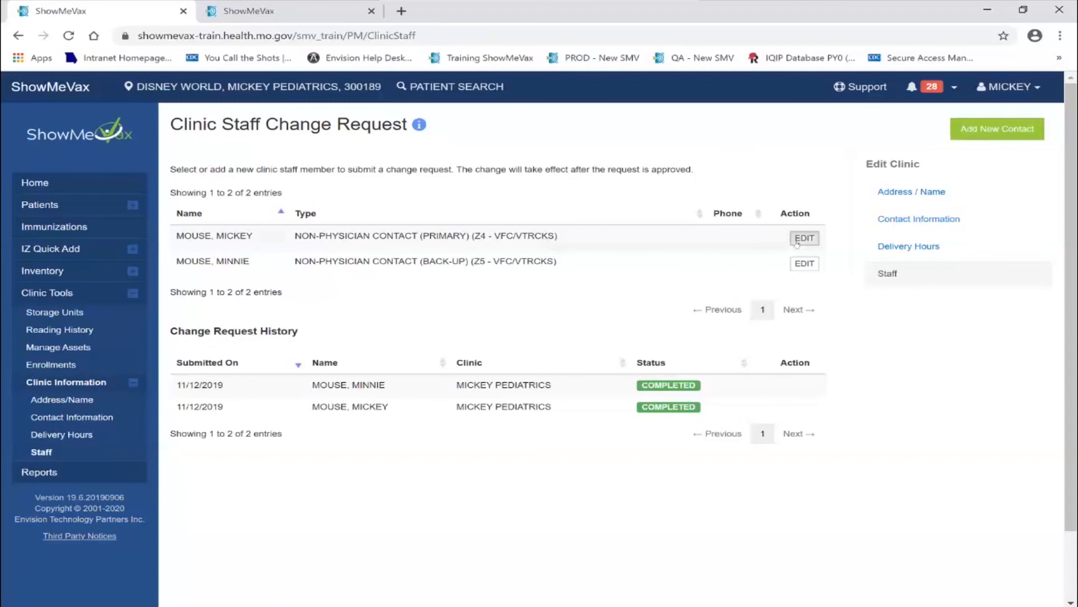
{"action": "left_click", "coordinate": [804, 239]}
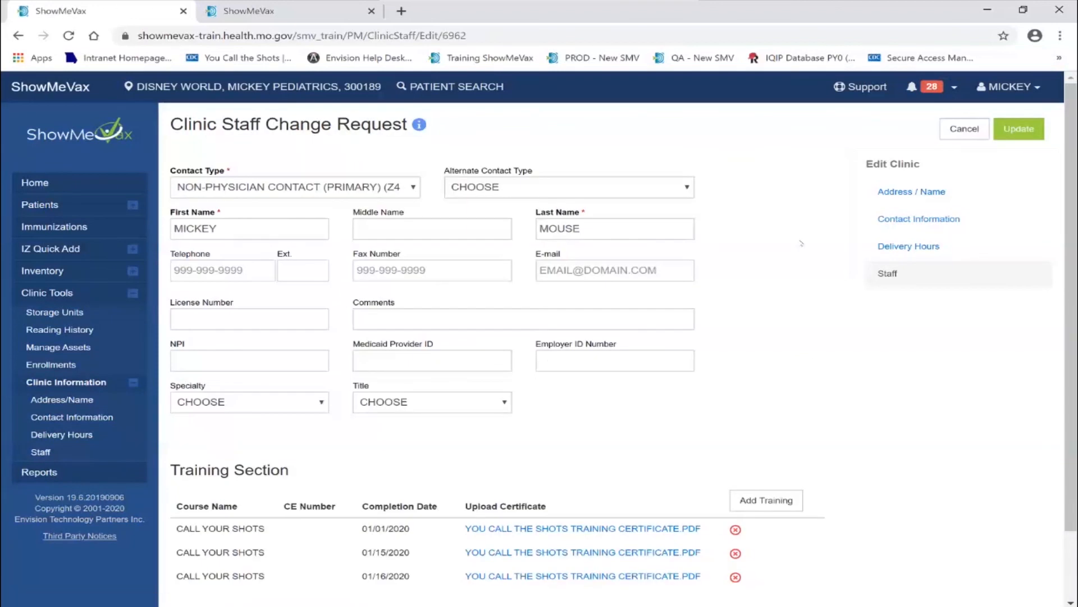
{"action": "scroll", "scroll_direction": "down", "scroll_amount": 3}
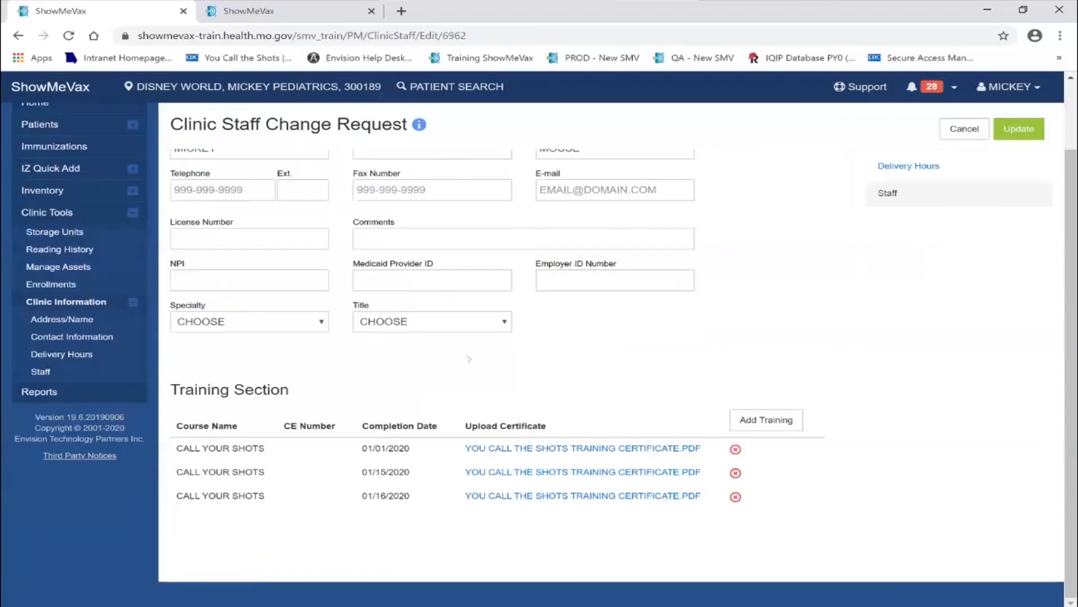
{"action": "mouse_move", "coordinate": [721, 365]}
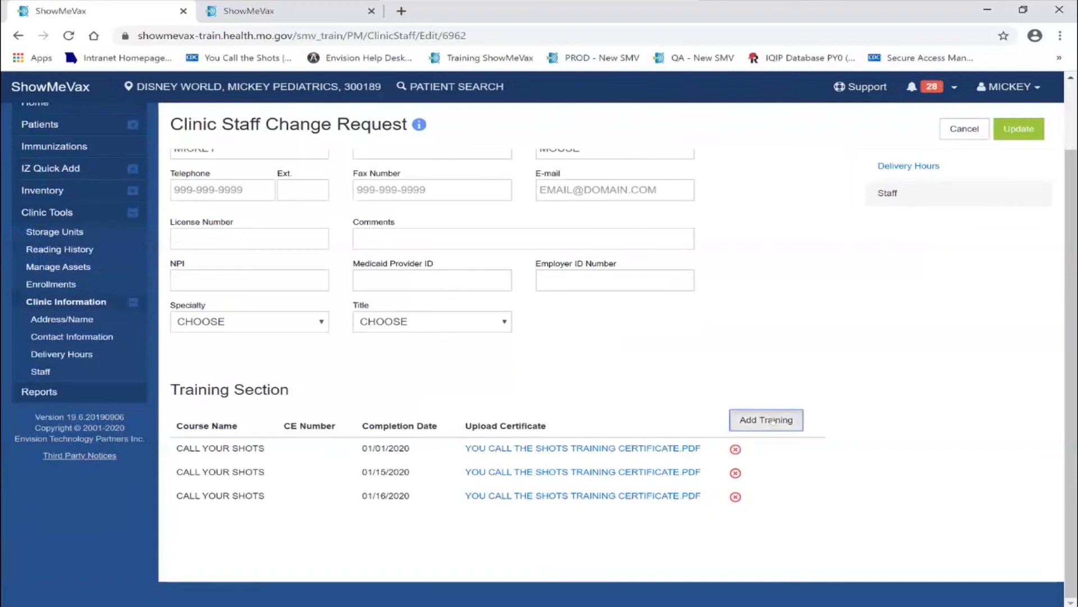
Step: Add a training entry for YOU CALL THE SHOTS - VFC completed 01/24/2020
{"action": "left_click", "coordinate": [766, 420]}
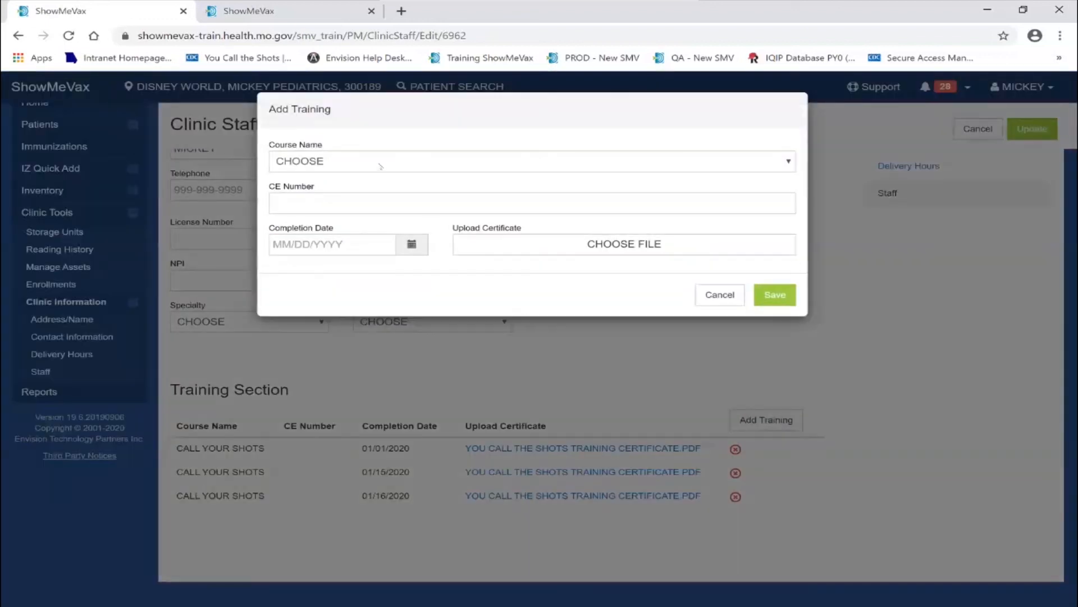
{"action": "left_click", "coordinate": [526, 157]}
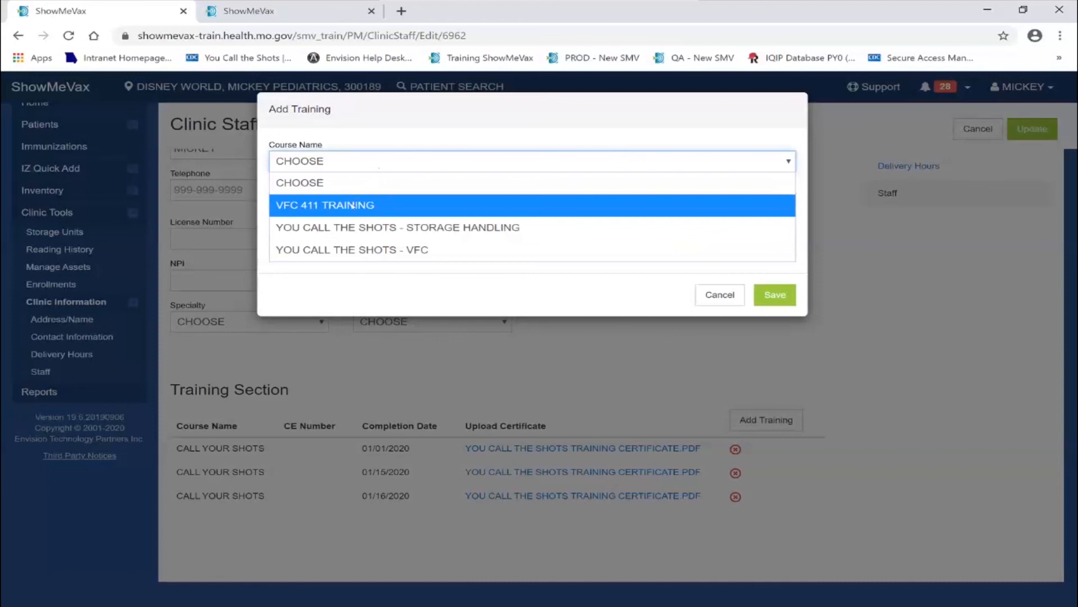
{"action": "mouse_move", "coordinate": [376, 232]}
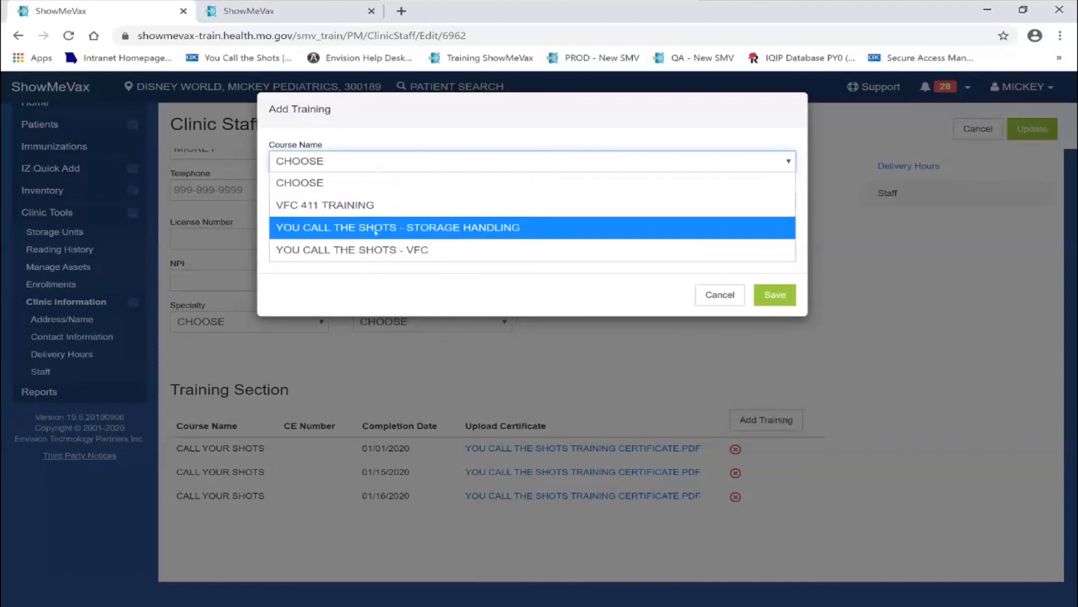
{"action": "mouse_move", "coordinate": [351, 249]}
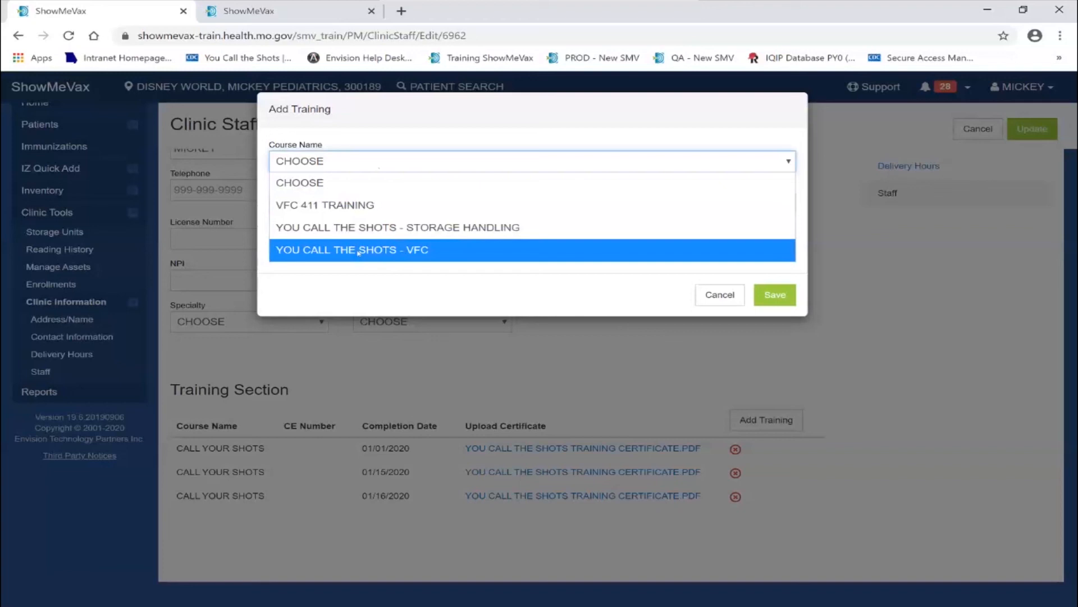
{"action": "left_click", "coordinate": [351, 250]}
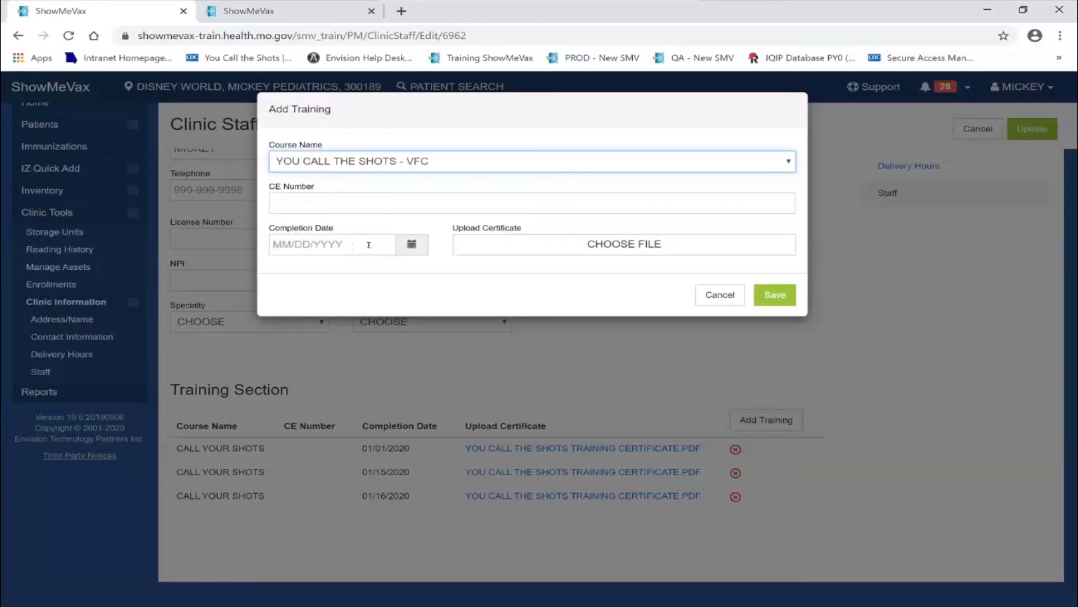
{"action": "type", "text": "01/24/2020"}
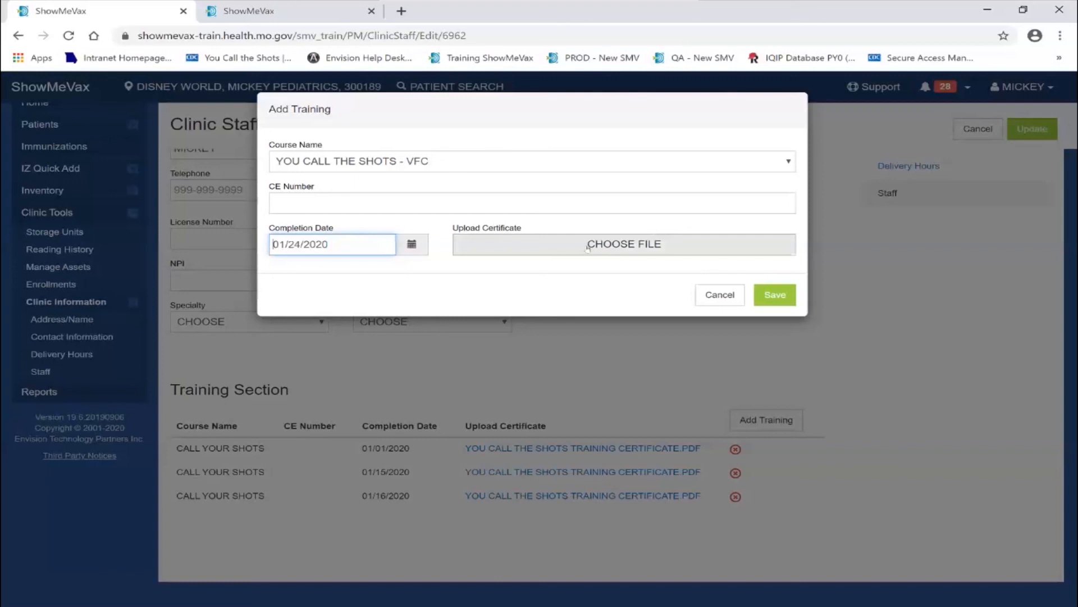
Step: Attach the You Call the Shots Training Certificate PDF from the Desktop
{"action": "left_click", "coordinate": [624, 244]}
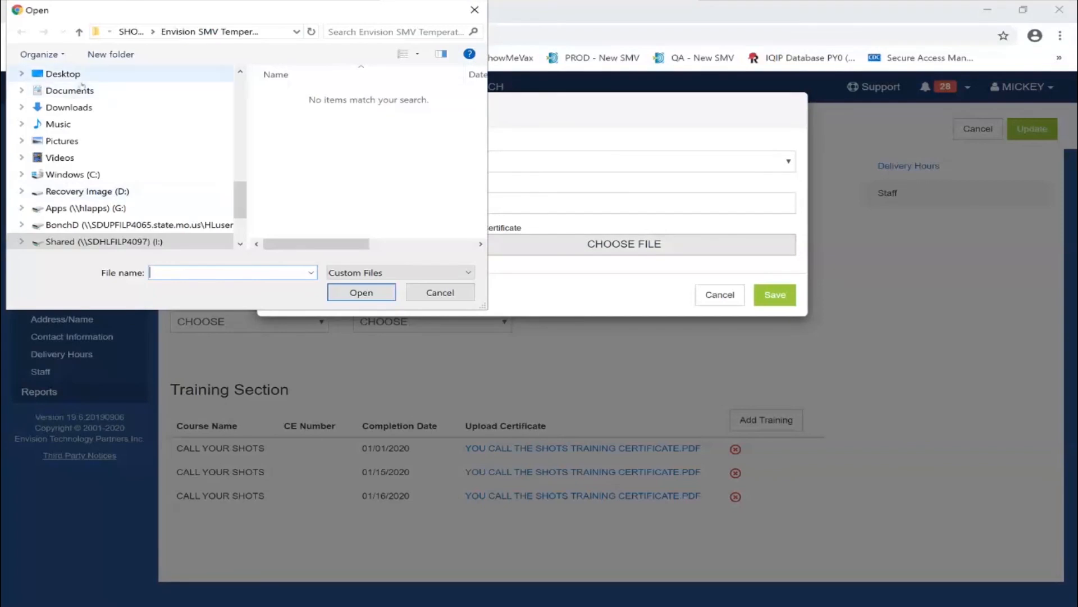
{"action": "left_click", "coordinate": [357, 214]}
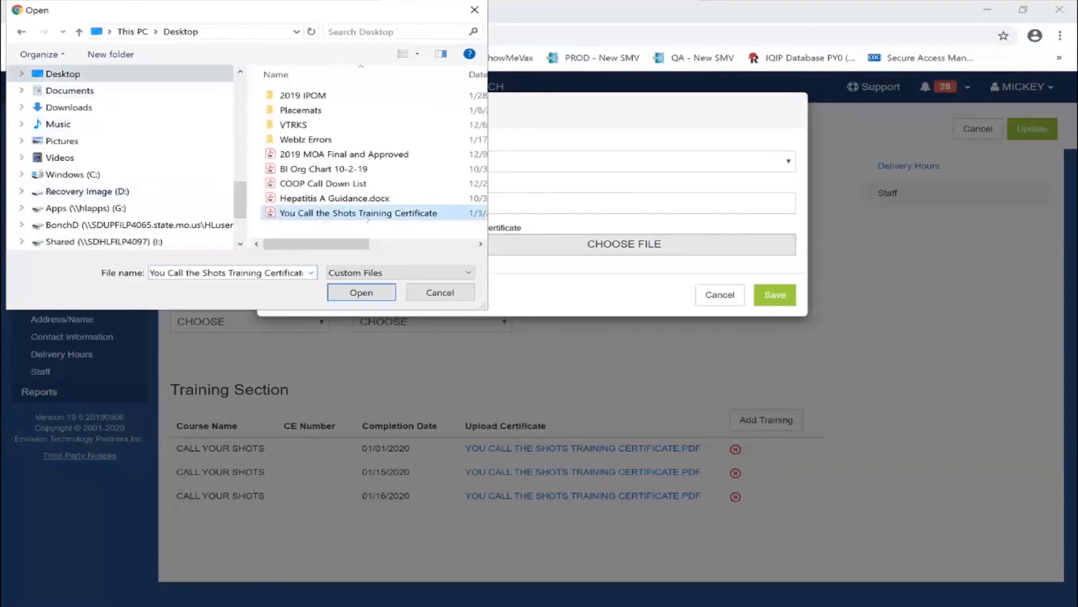
{"action": "left_click", "coordinate": [362, 292]}
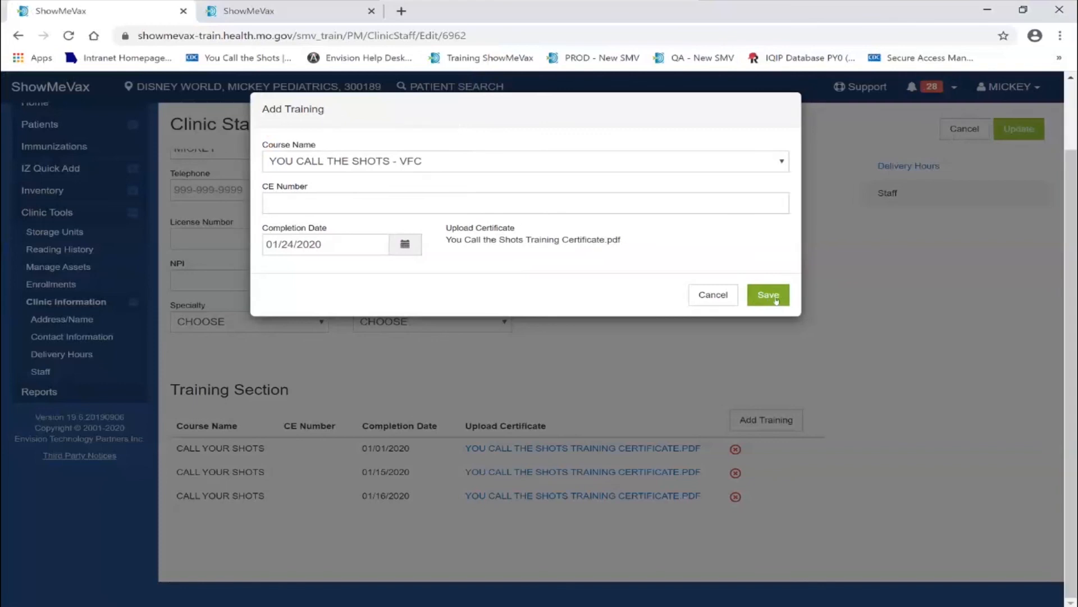
Step: Save the VFC training entry so it appears as a fourth row dated 01/24/2020
{"action": "left_click", "coordinate": [768, 294]}
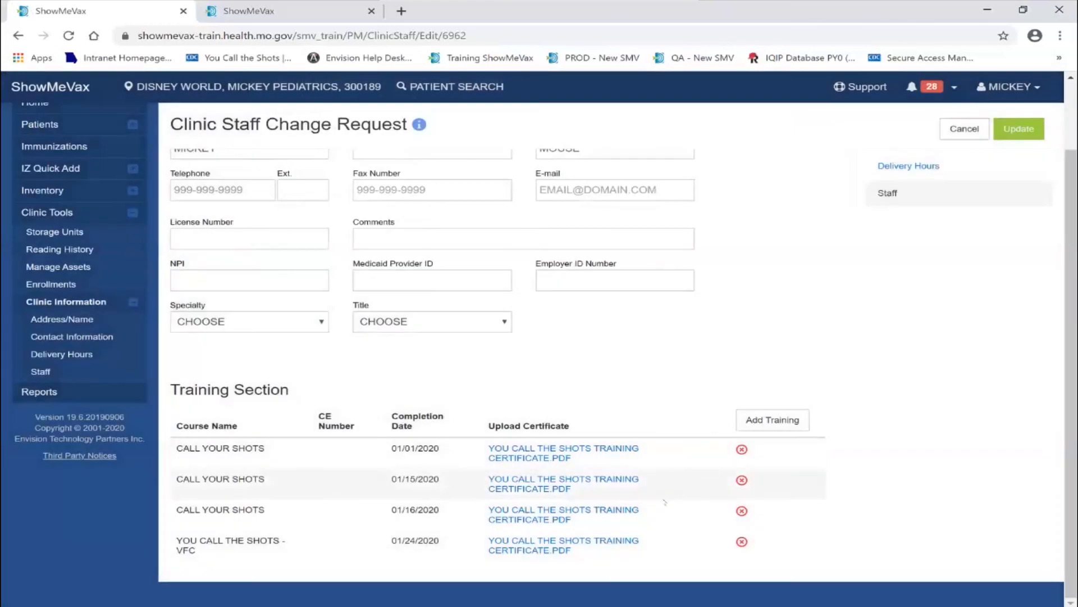
{"action": "mouse_move", "coordinate": [953, 306]}
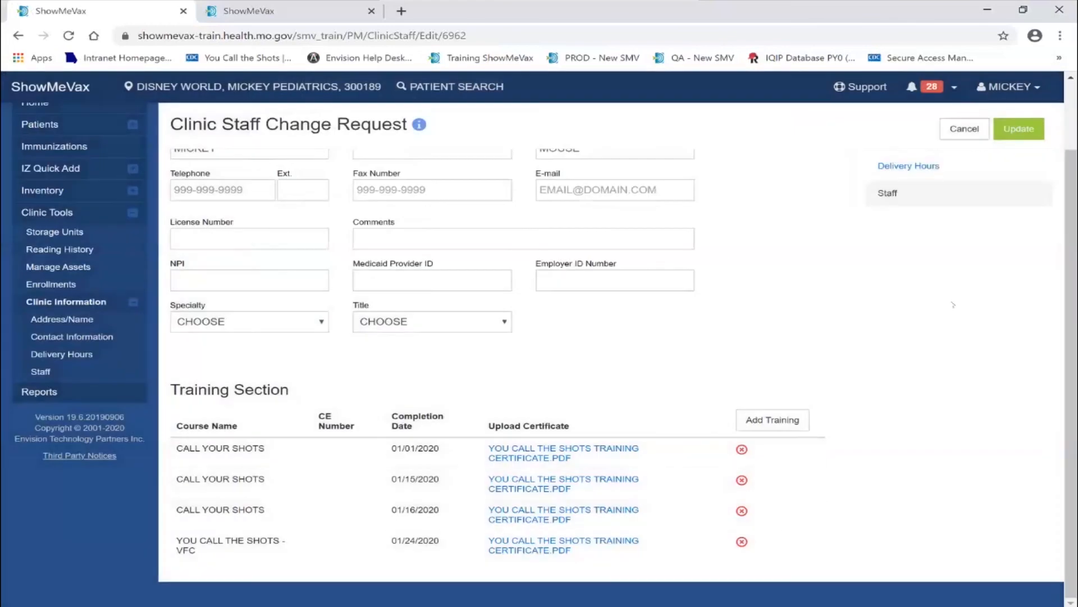
{"action": "mouse_move", "coordinate": [940, 411]}
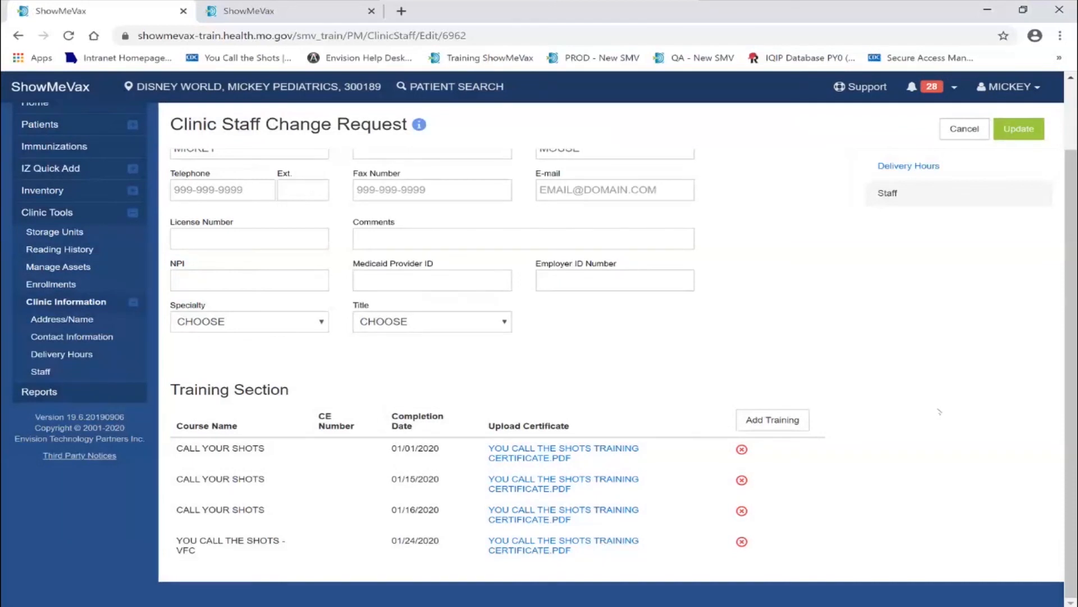
{"action": "mouse_move", "coordinate": [928, 401]}
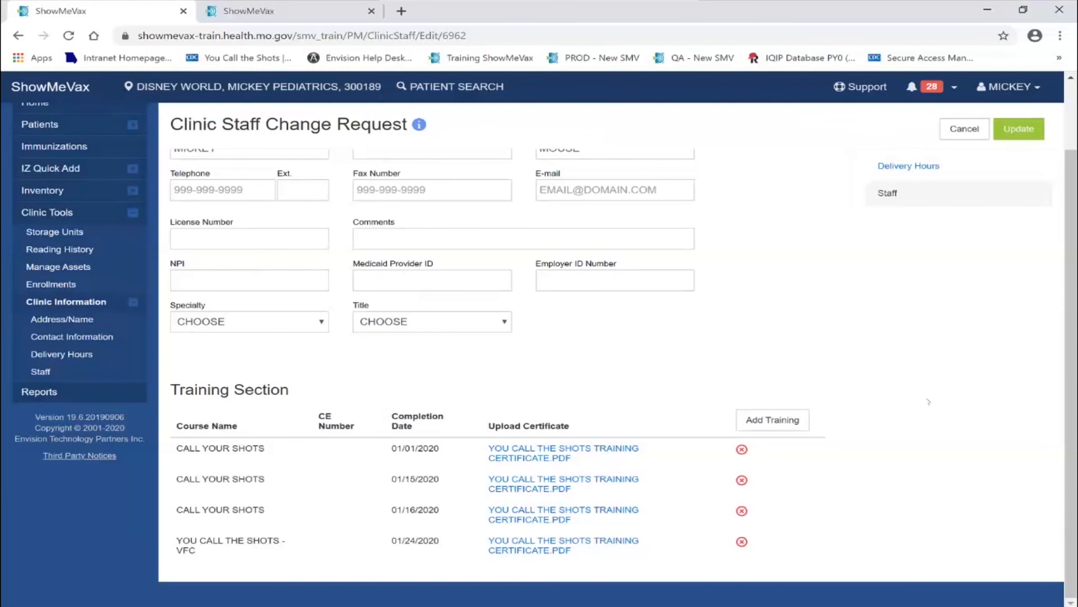
{"action": "mouse_move", "coordinate": [901, 399]}
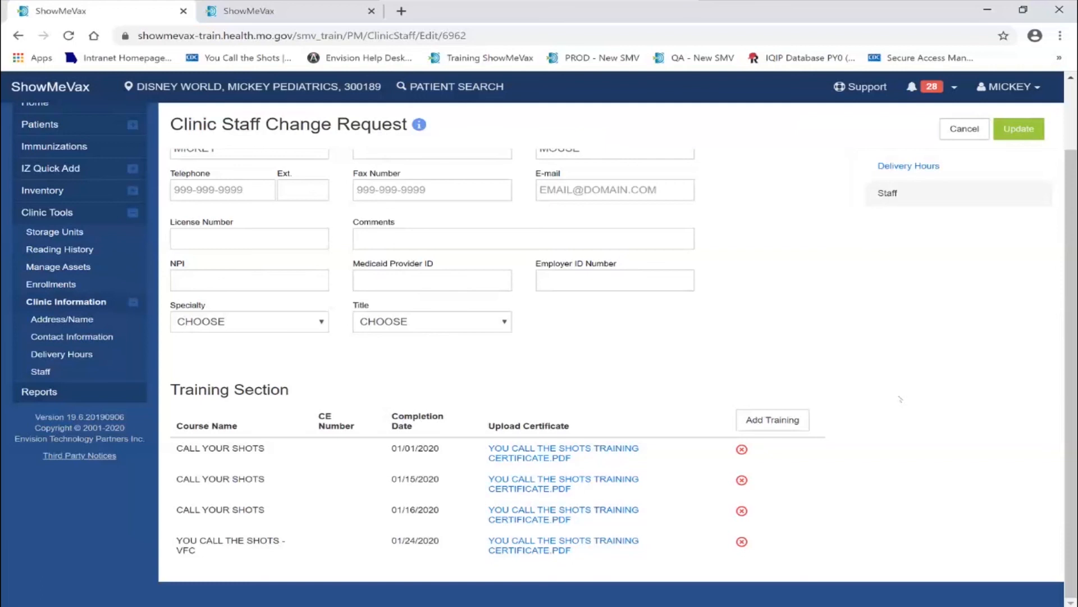
{"action": "mouse_move", "coordinate": [950, 402]}
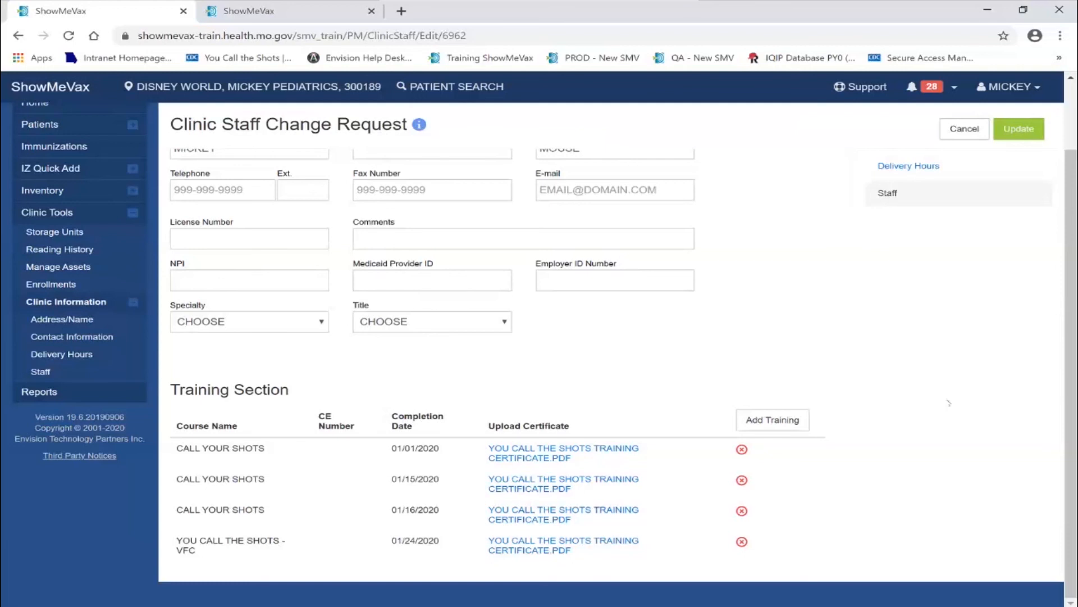
{"action": "mouse_move", "coordinate": [897, 360]}
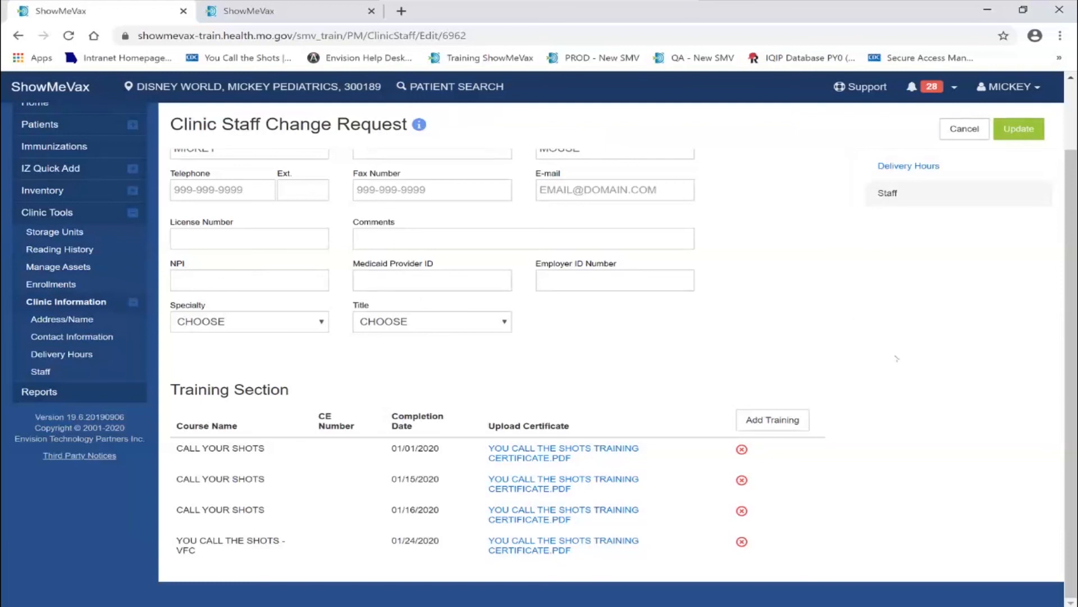